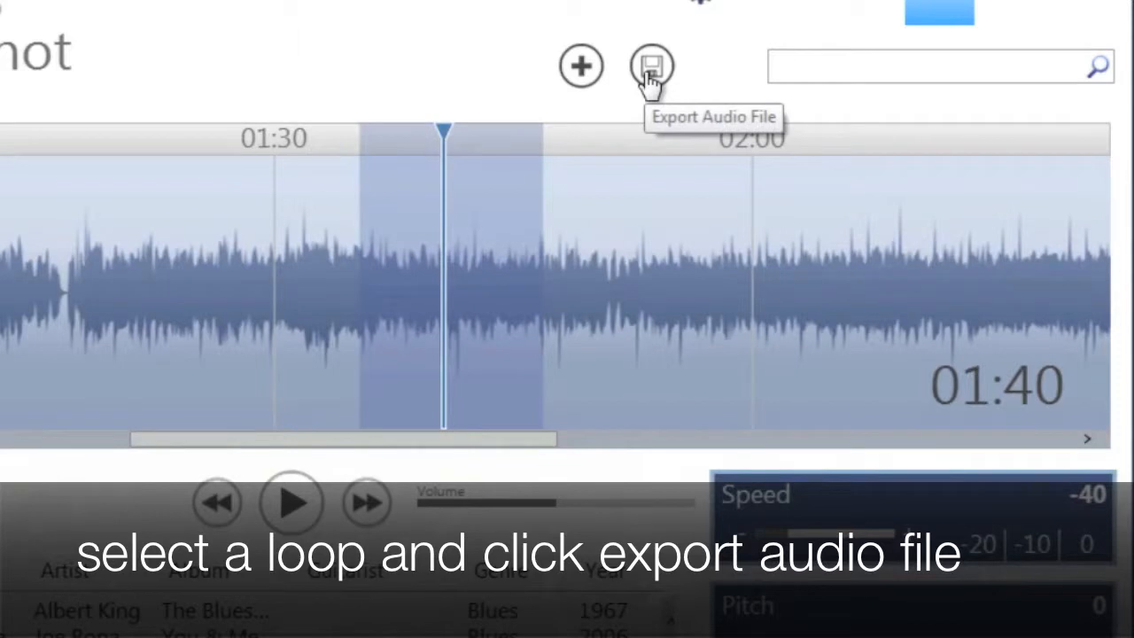
Step: Open the Export Audio dialog for the marked loop, defaulting to MP3 (128 kbps)
click(649, 66)
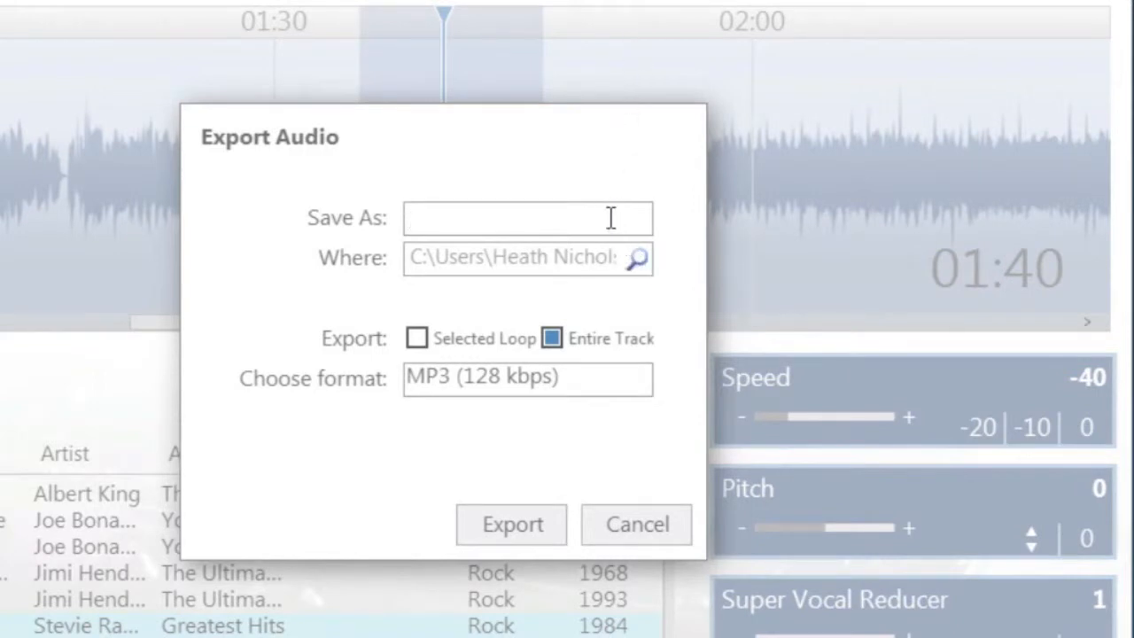
Step: Name the export 'SRV SOLO SLOWED DOWN' and save it to a shared network folder
text(SRV SOLO SL)
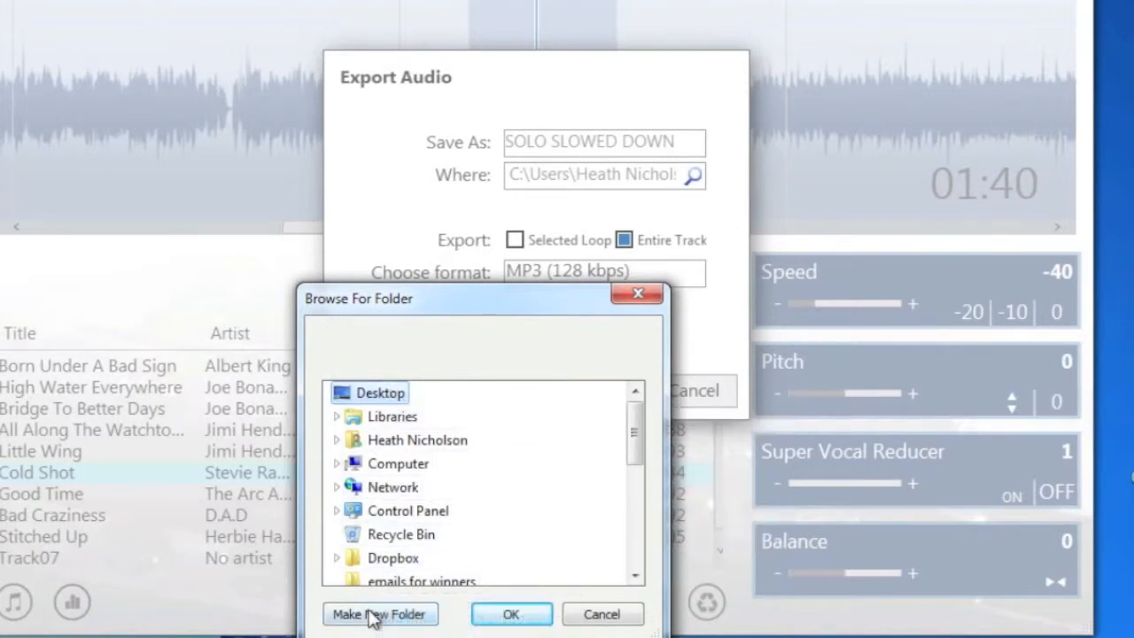
mouse_move(536, 614)
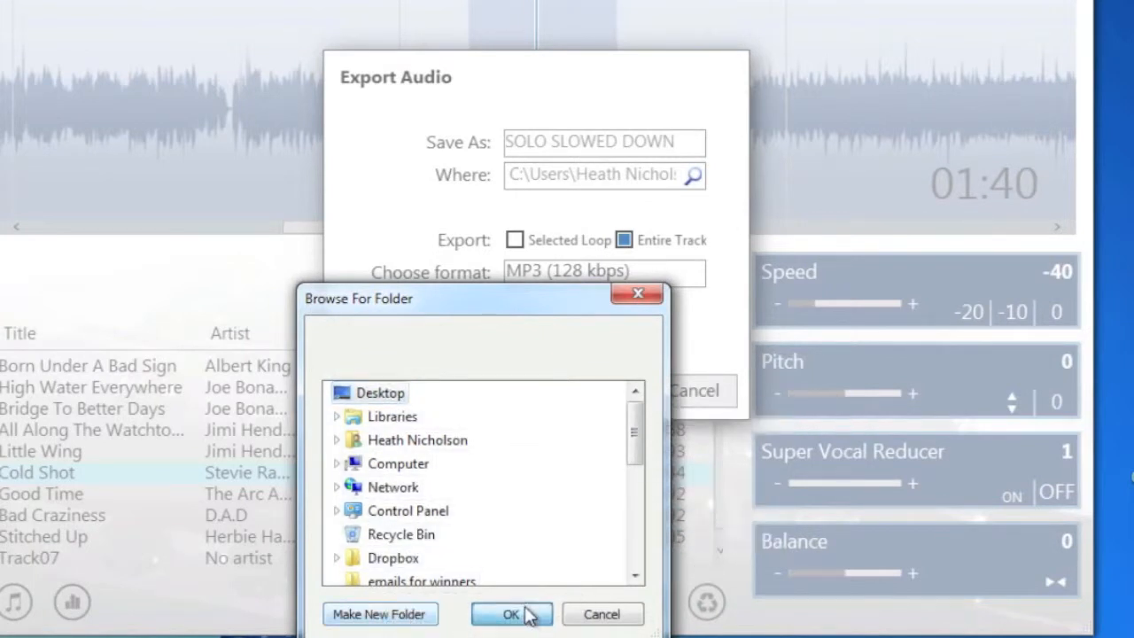
click(511, 613)
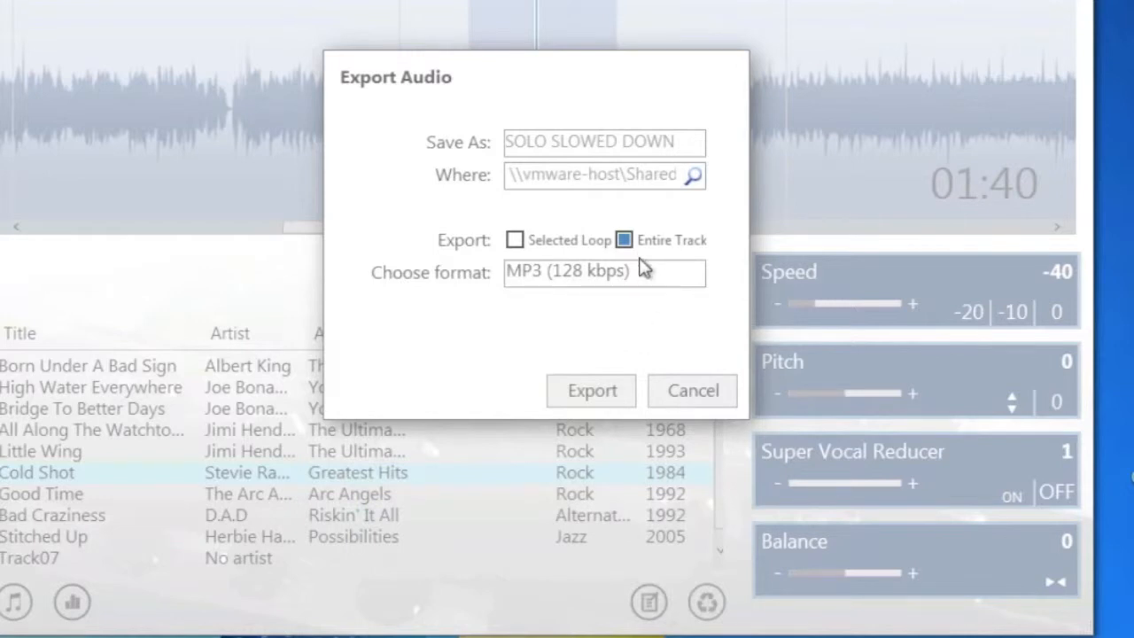
mouse_move(641, 257)
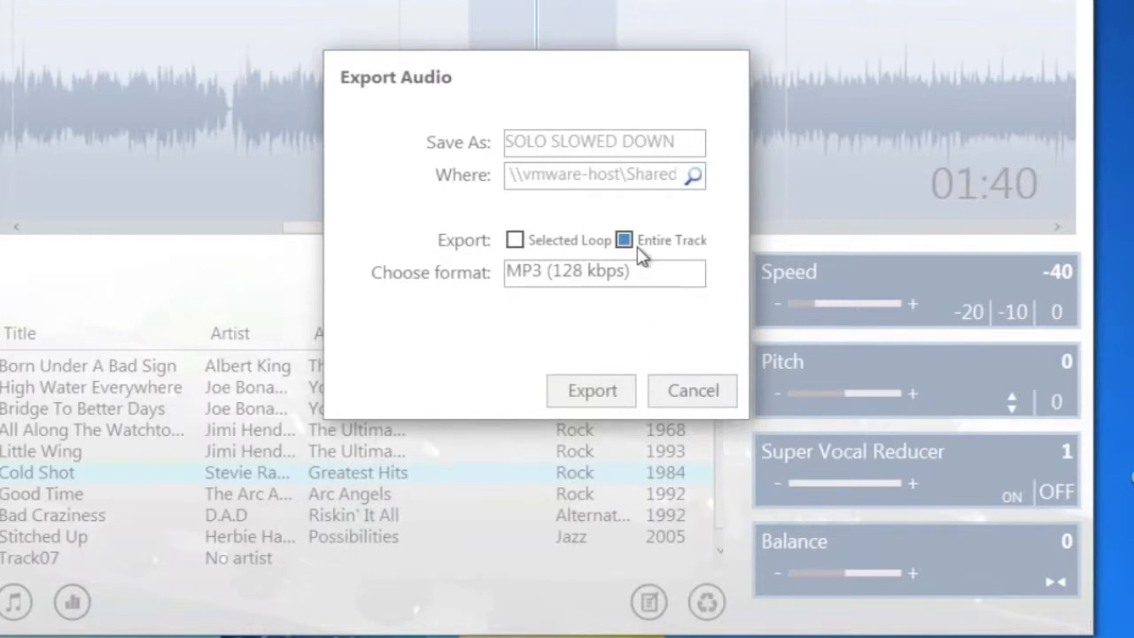
Step: Export only the selected loop as MP3 at 128 kbps
click(516, 240)
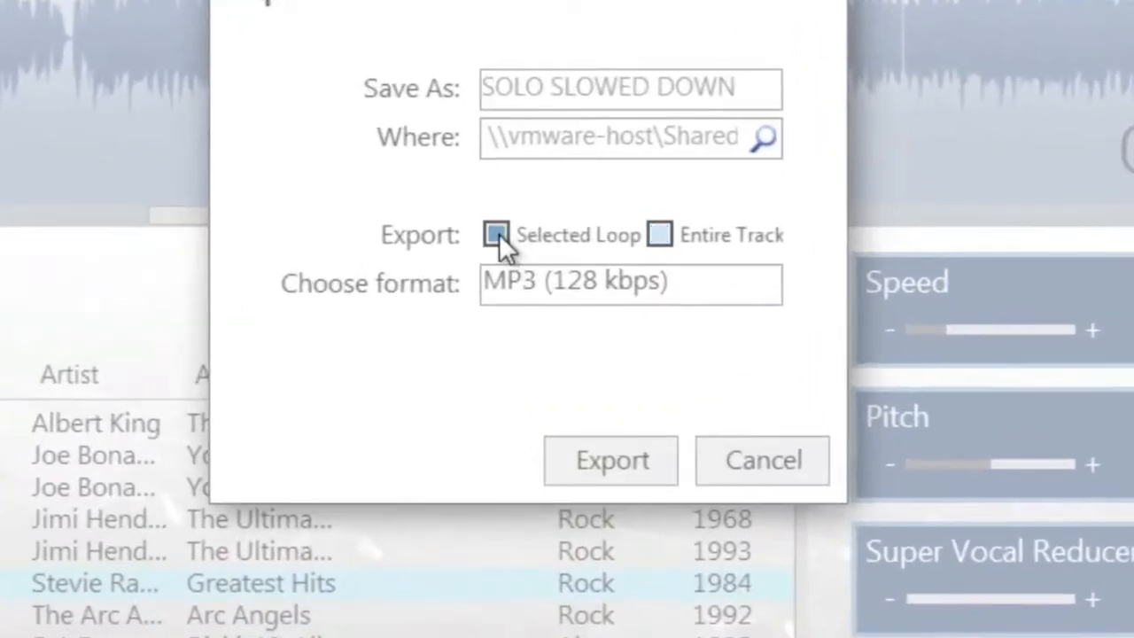
click(630, 283)
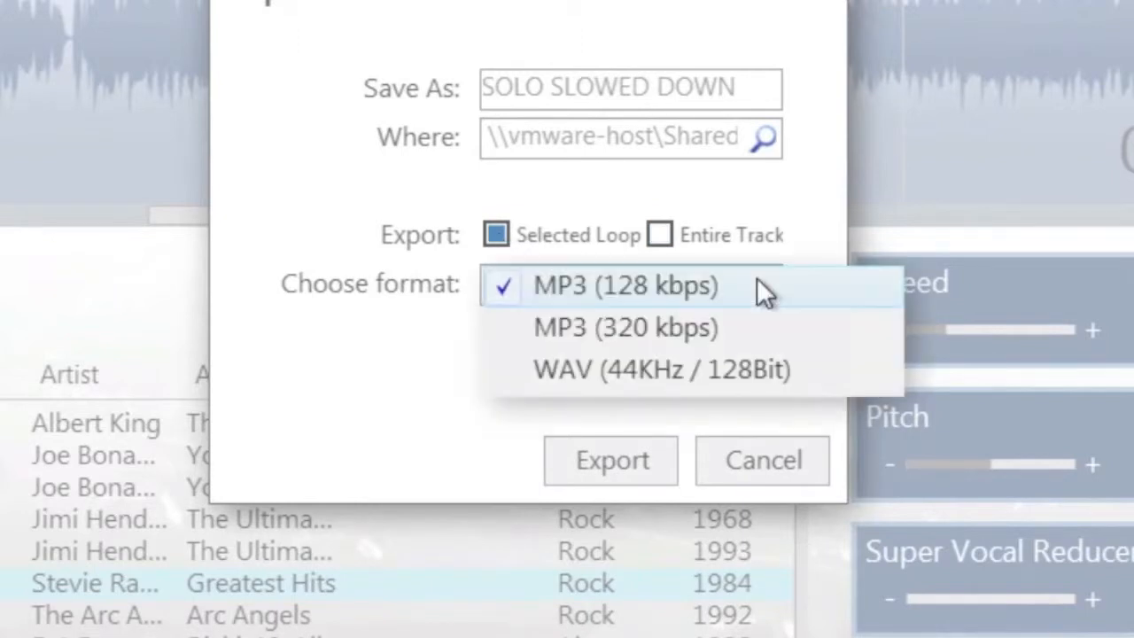
mouse_move(738, 310)
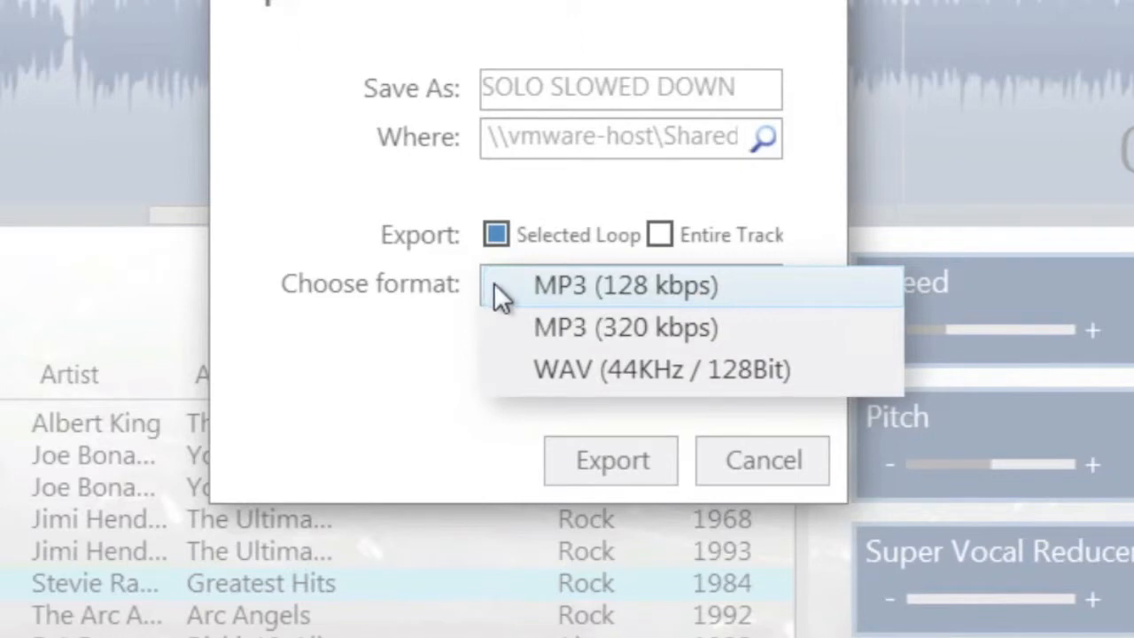
click(622, 285)
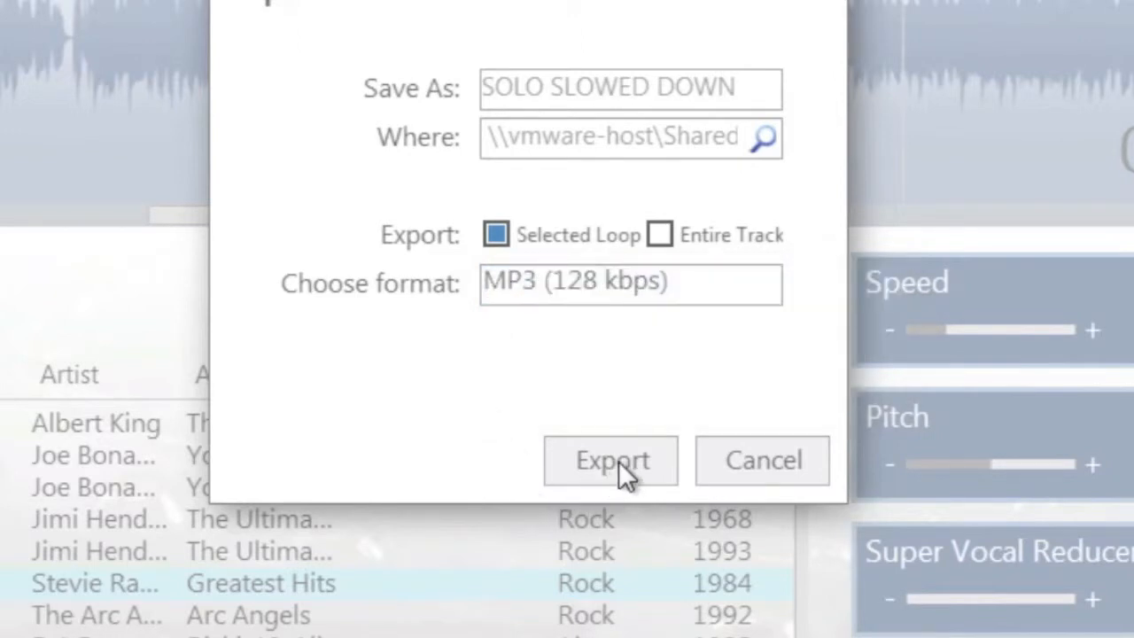
click(610, 461)
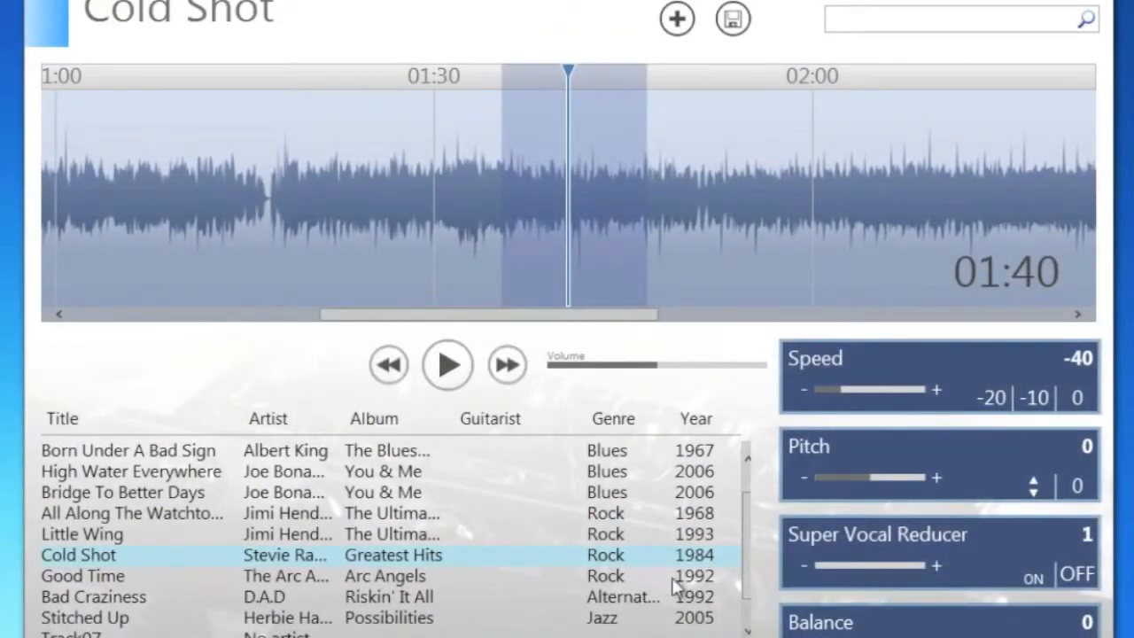
Step: Play the SRV SOLO SLOWED DOWN track from the playlist briefly, then pause it
scroll(down, 3)
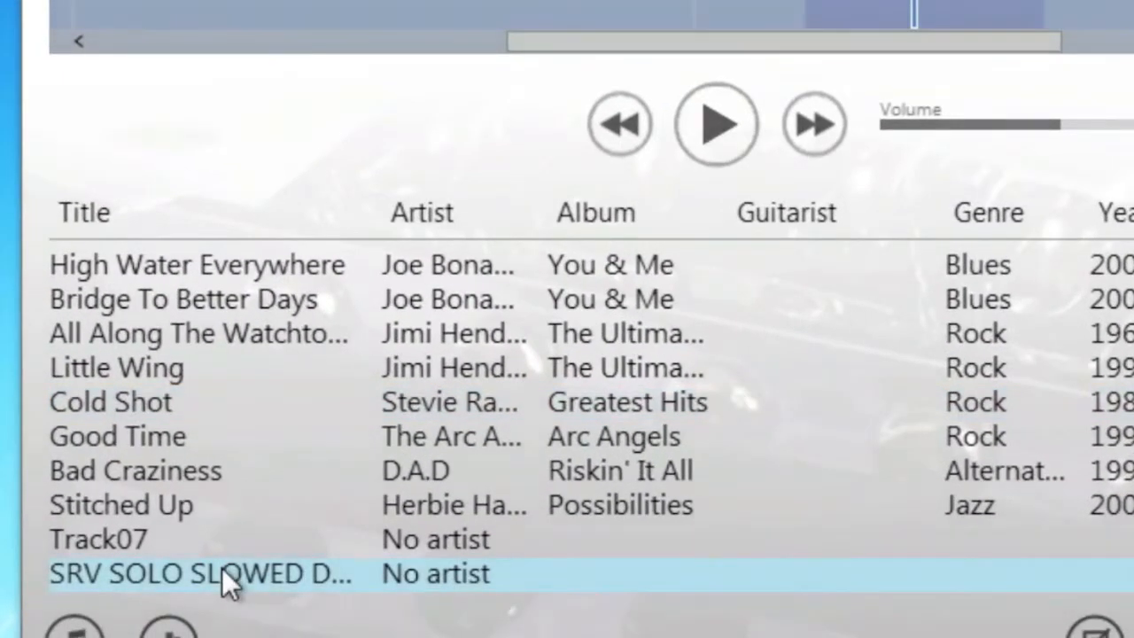
click(716, 124)
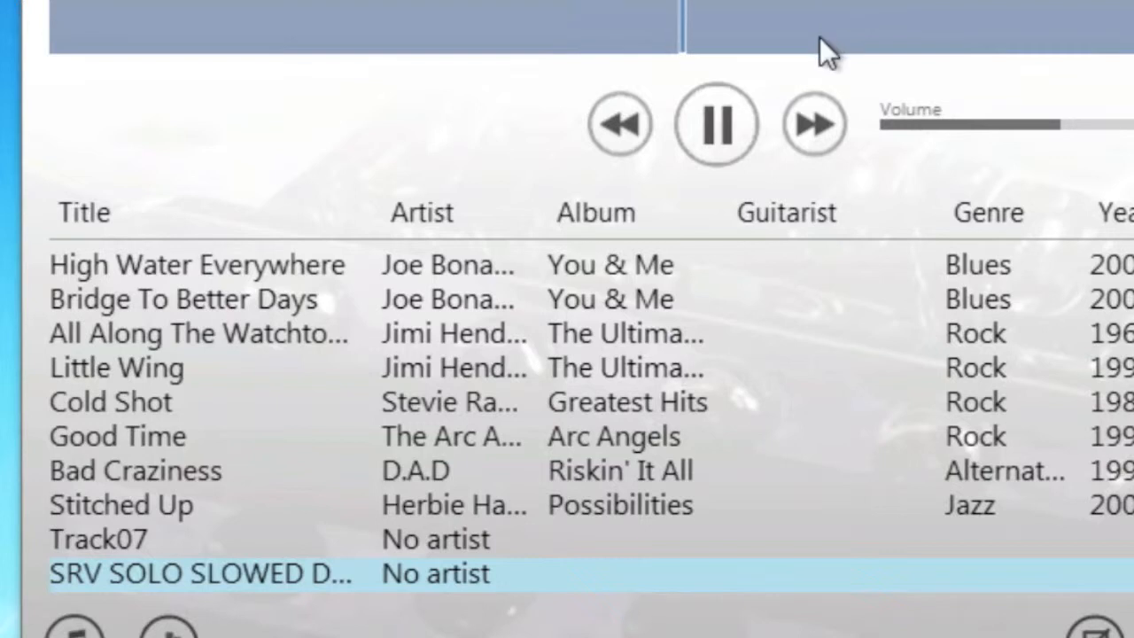
click(717, 124)
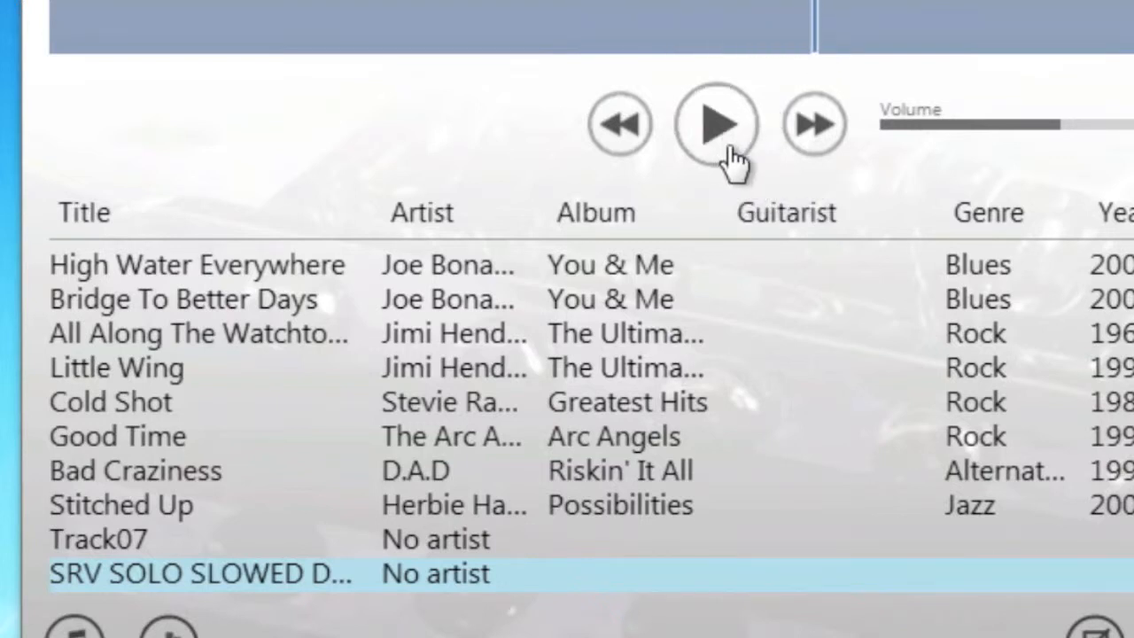